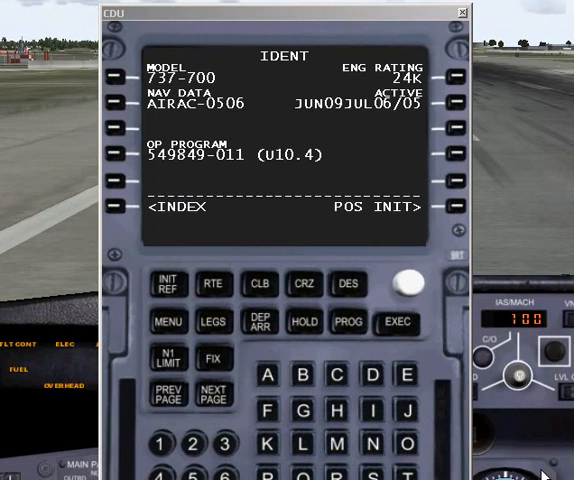
mouse_move(170, 262)
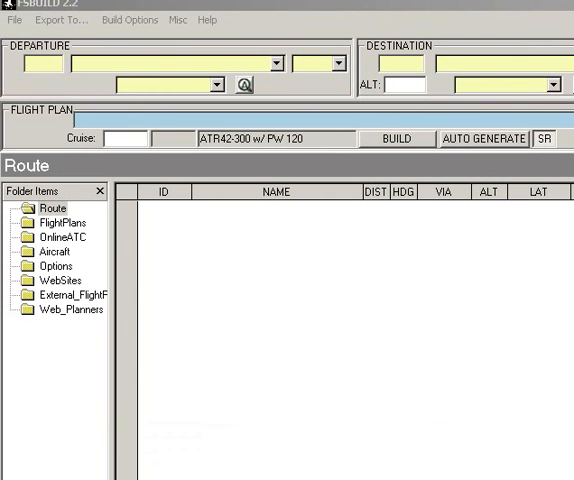
mouse_move(196, 240)
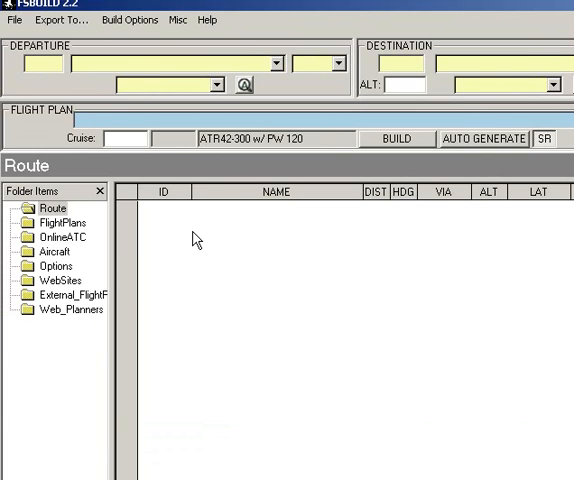
Enter KSEA as departure and KLAX as destination, then auto-generate the 849 NM route.
type("KSEA | SEATTLE_TACOMA_INTL")
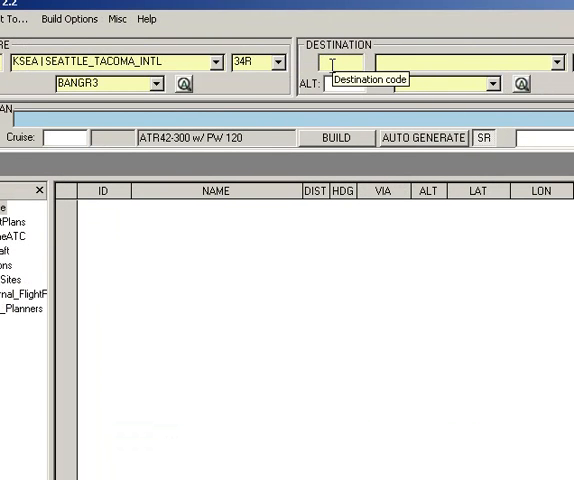
type("KLAX")
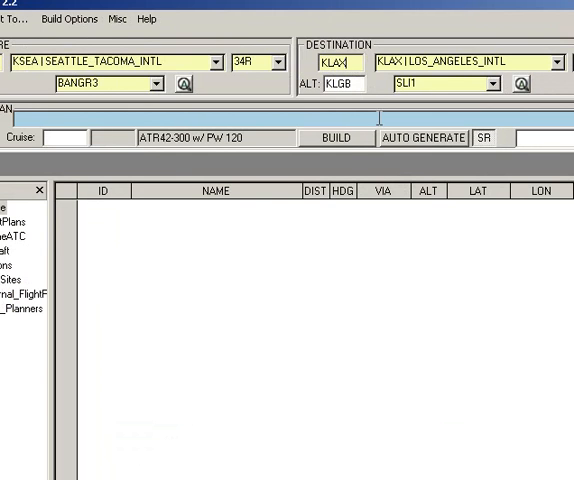
left_click(424, 138)
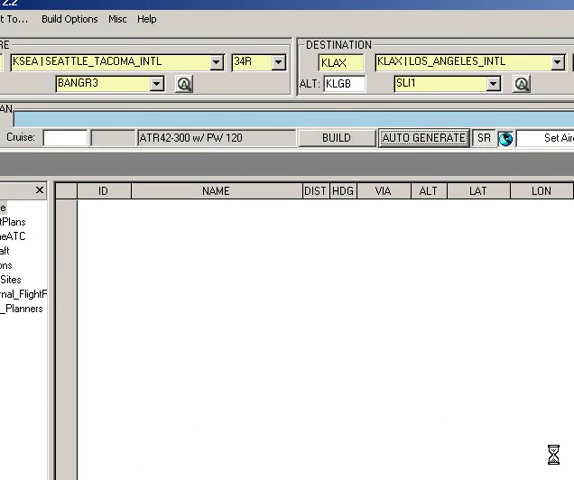
left_click(424, 138)
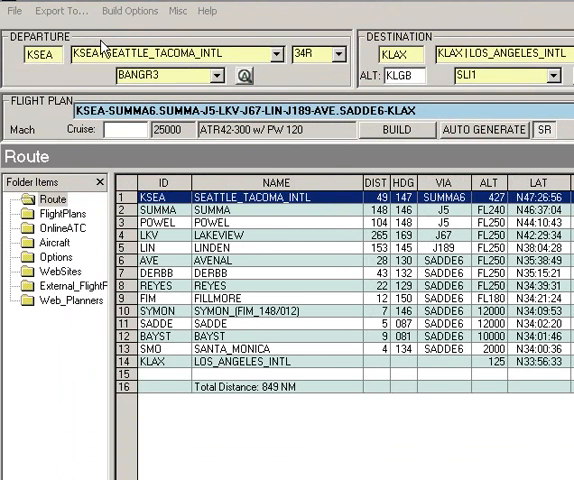
Build the route into a PMDG 737NG flight plan file and dismiss the Results confirmation.
left_click(56, 12)
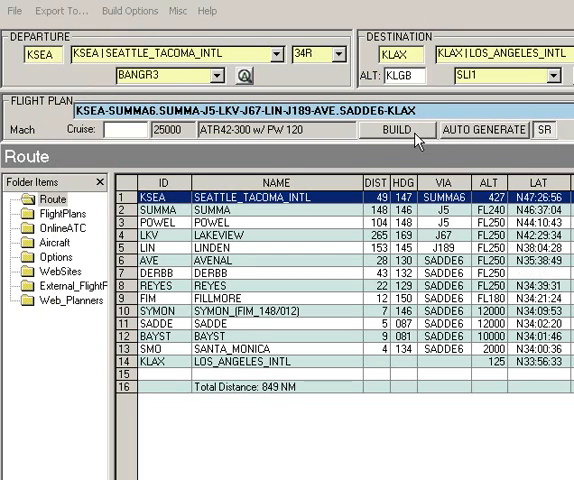
left_click(412, 128)
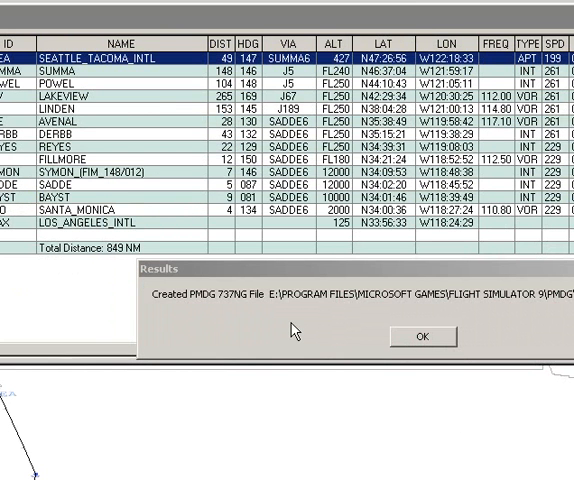
left_click(422, 336)
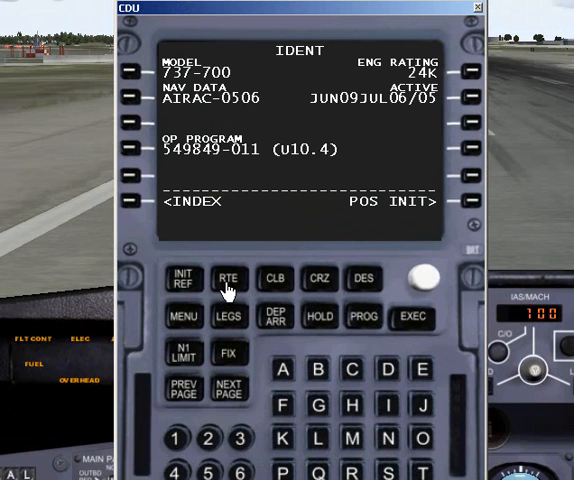
On the RTE page, enter KSEAKLAX as CO ROUTE so legs like POWEL and LKV load.
left_click(228, 278)
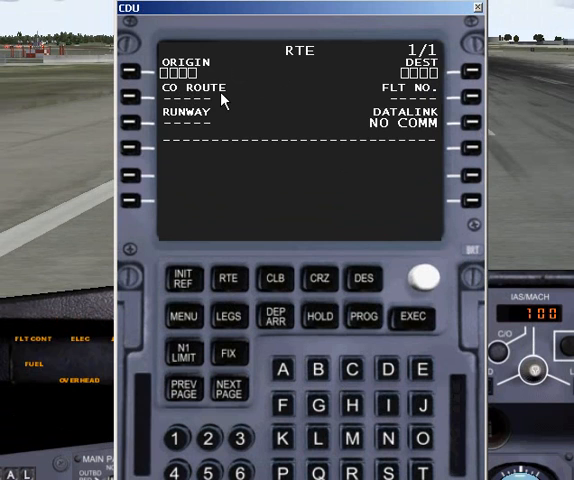
mouse_move(124, 110)
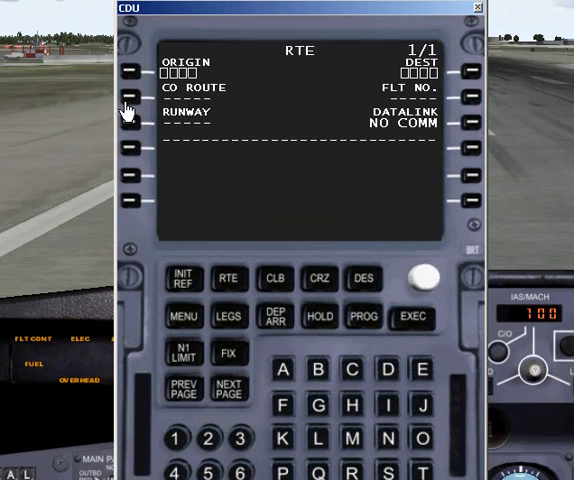
mouse_move(284, 450)
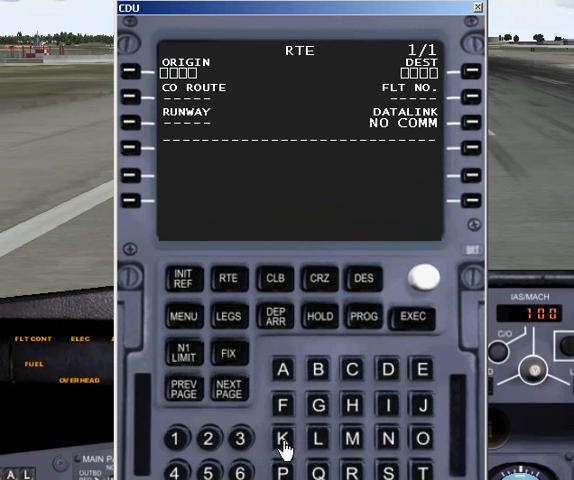
left_click(284, 450)
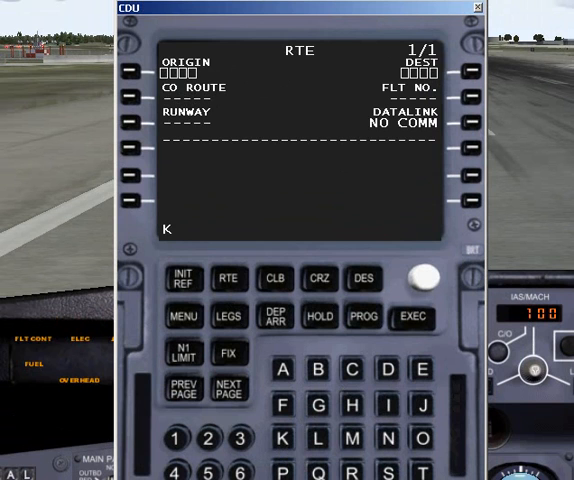
type("SEA")
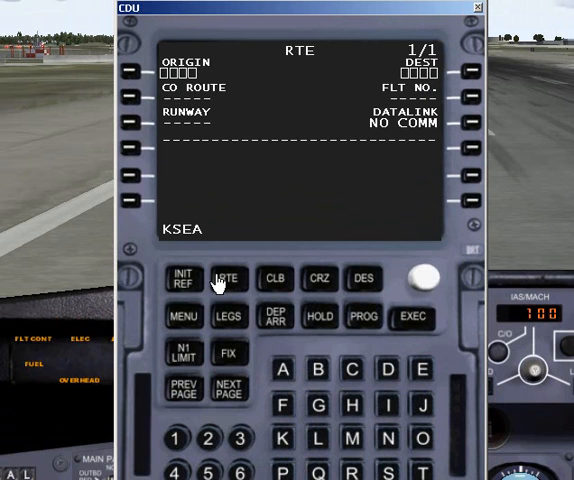
left_click(312, 436)
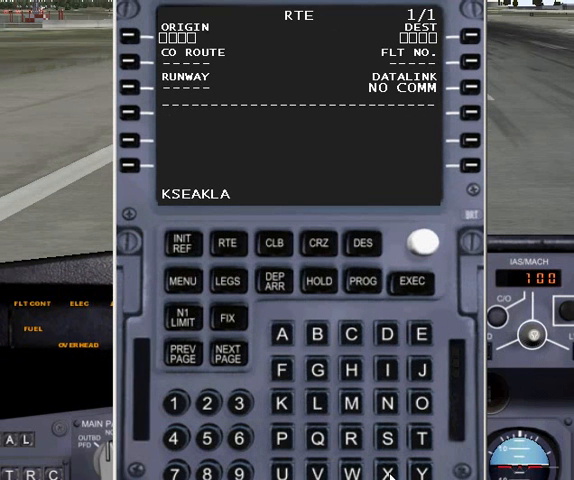
left_click(424, 472)
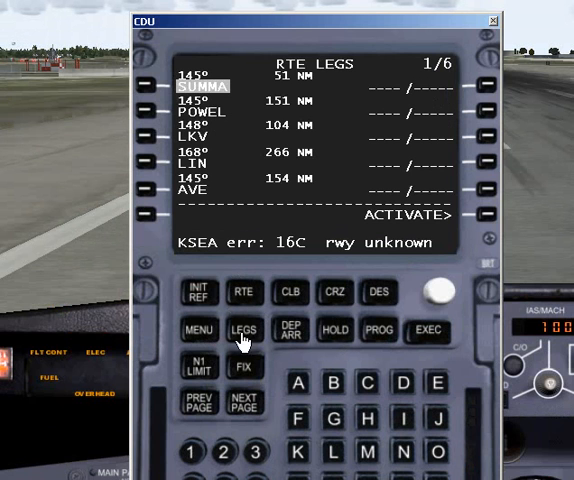
mouse_move(236, 180)
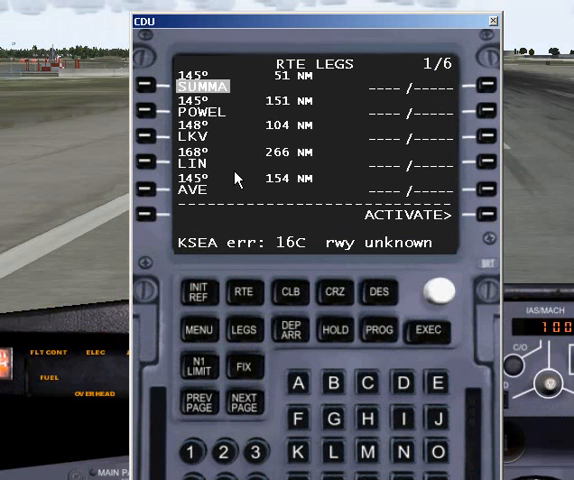